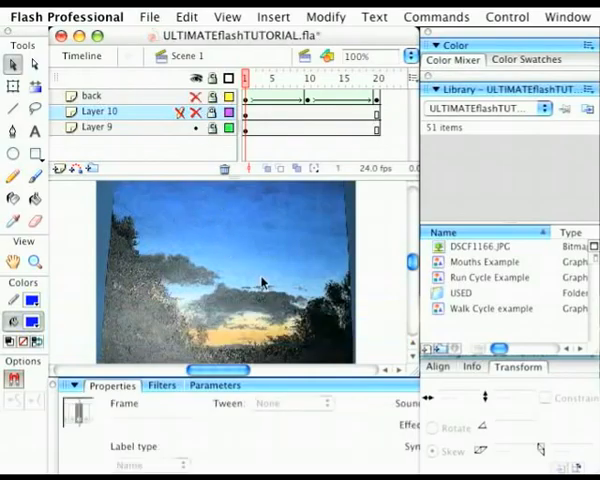
Step: Unhide Layer 10 so the solid blue bar shows across the sky photo
click(227, 17)
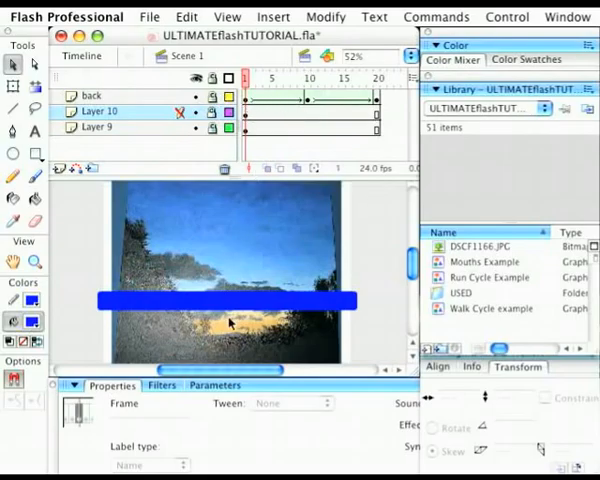
mouse_move(157, 242)
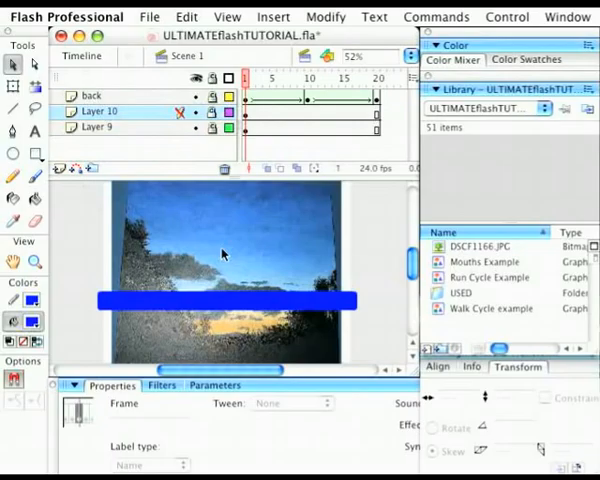
mouse_move(150, 278)
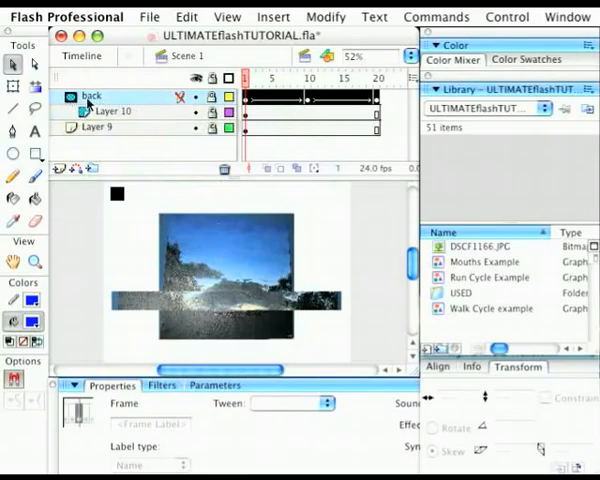
mouse_move(115, 112)
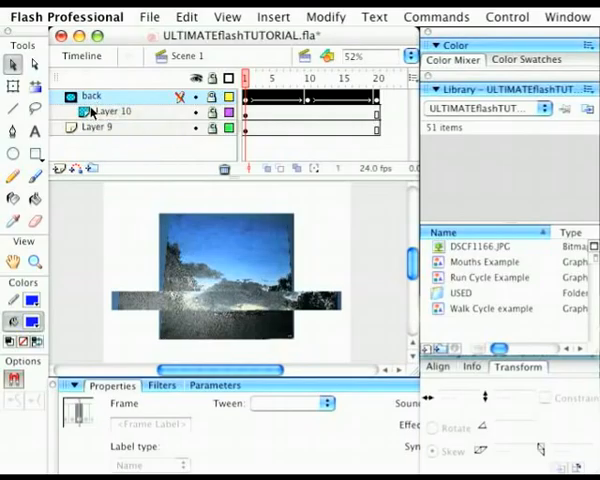
Step: Make the back layer a mask over Layer 10
click(95, 126)
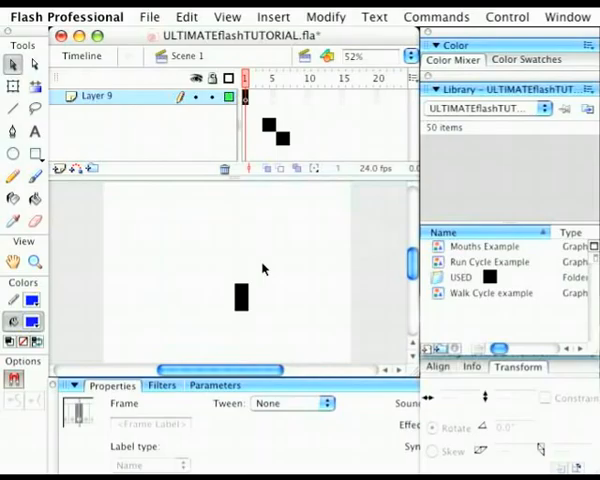
mouse_move(227, 335)
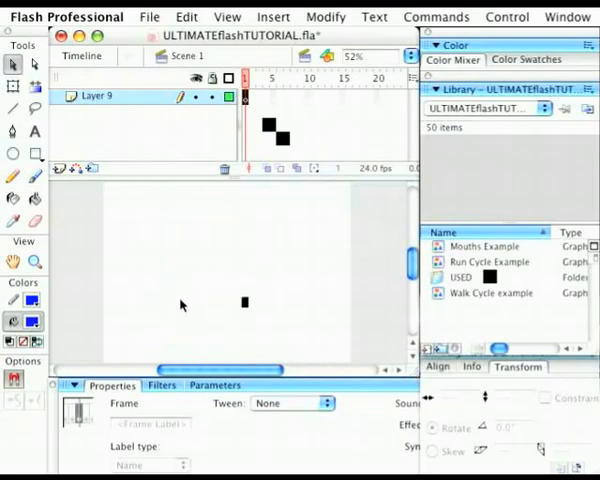
mouse_move(181, 283)
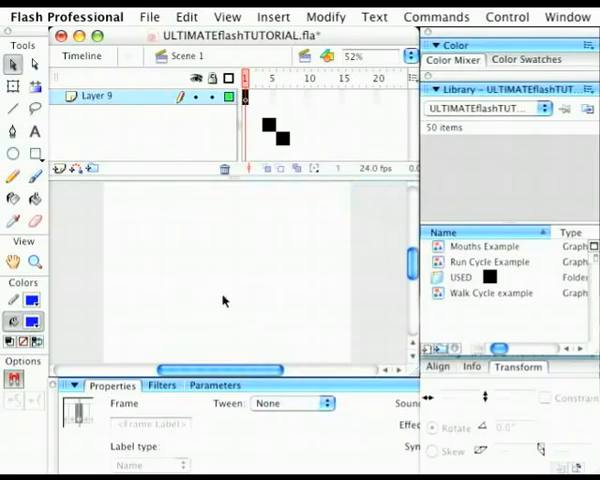
mouse_move(218, 293)
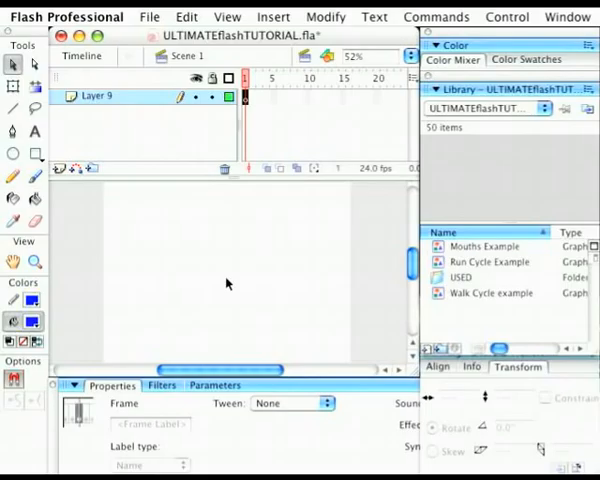
mouse_move(168, 278)
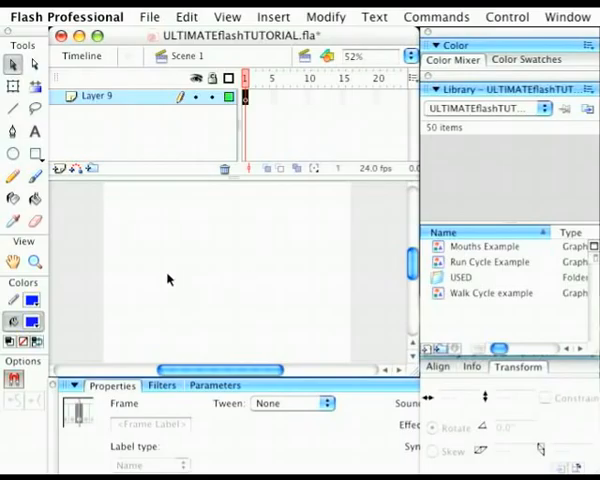
mouse_move(278, 236)
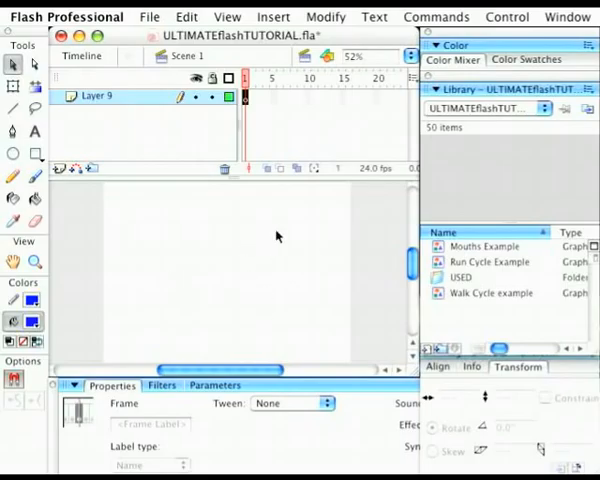
mouse_move(258, 238)
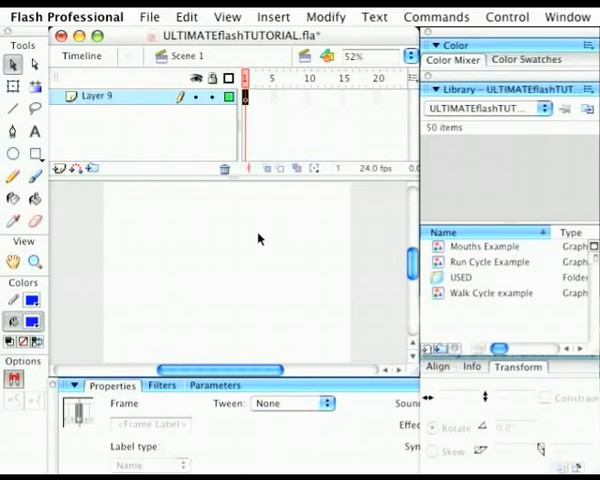
mouse_move(255, 232)
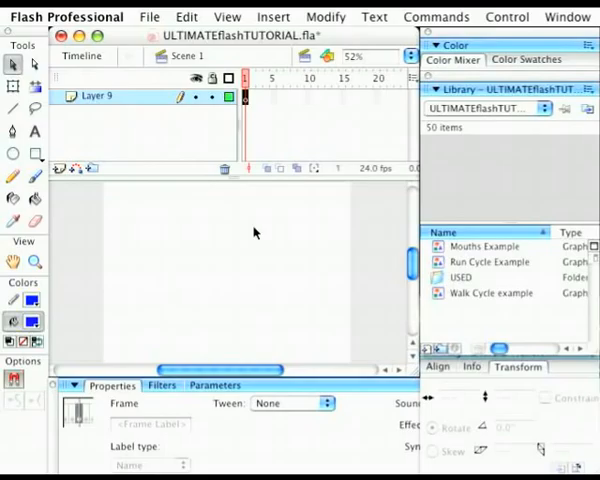
mouse_move(458, 337)
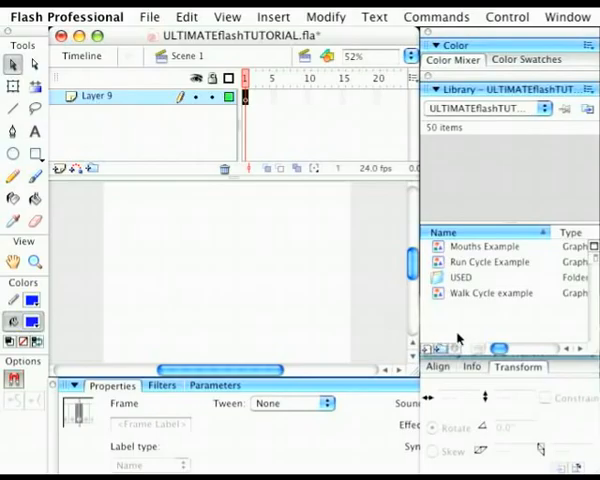
Step: Add an SFX library folder and rename the new layer above Layer 9 to SFX
click(450, 348)
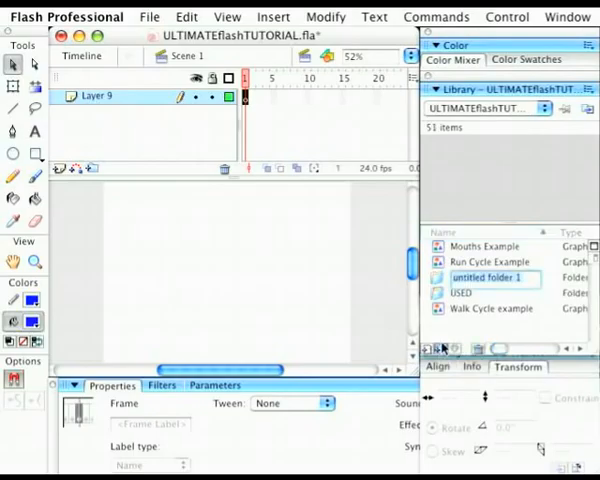
text(SFX)
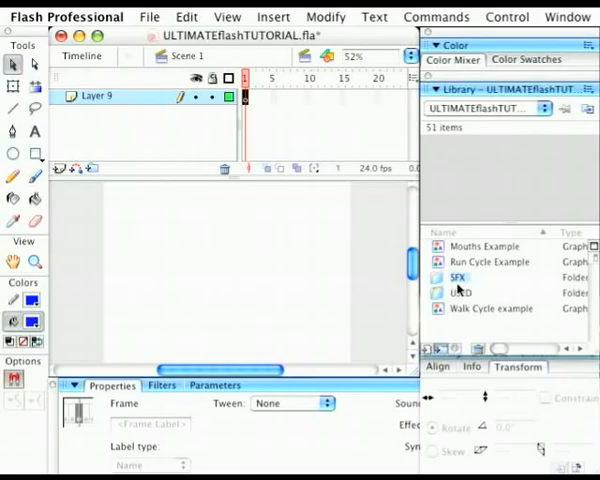
mouse_move(463, 303)
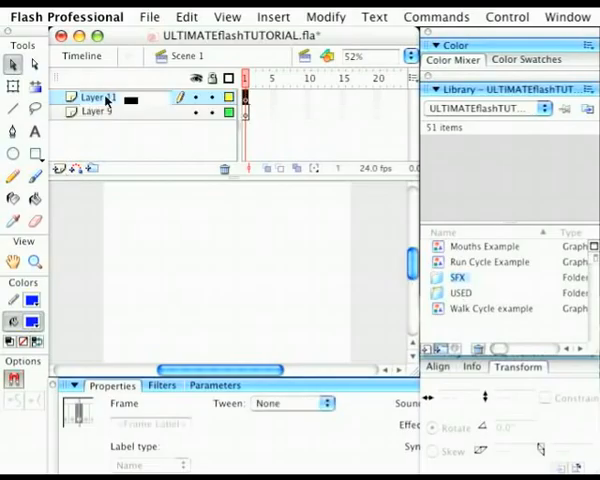
double_click(100, 96)
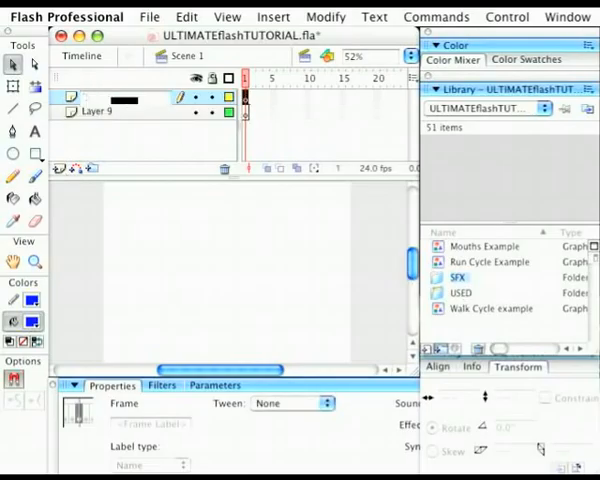
double_click(95, 96)
text(SFX)
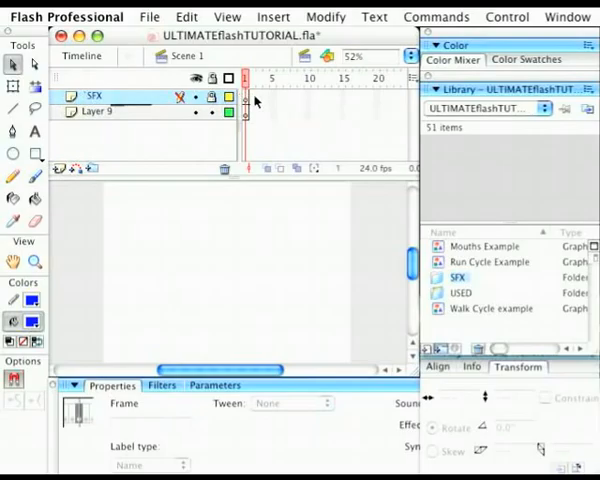
mouse_move(250, 102)
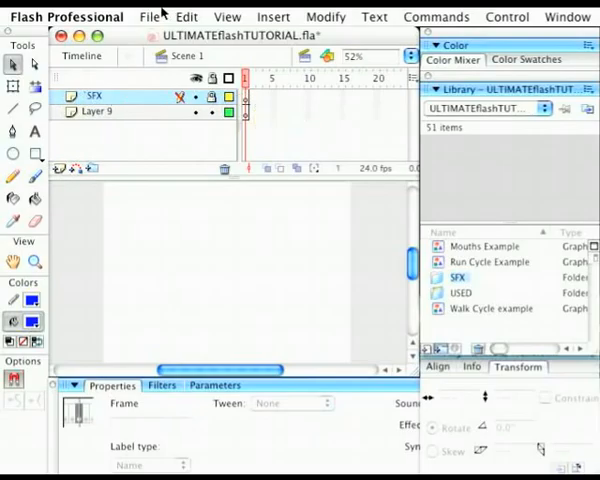
click(150, 16)
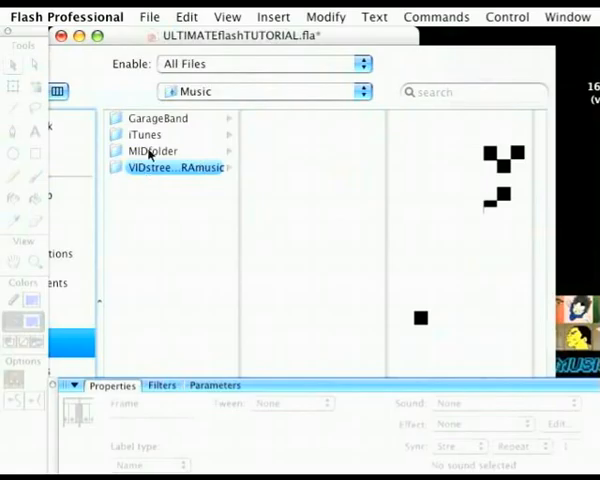
mouse_move(118, 55)
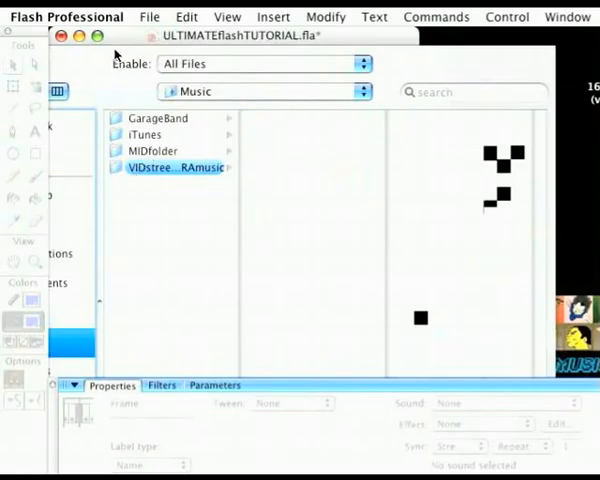
Step: Import headshot2.wav from the SFX1 folder into the library
click(264, 91)
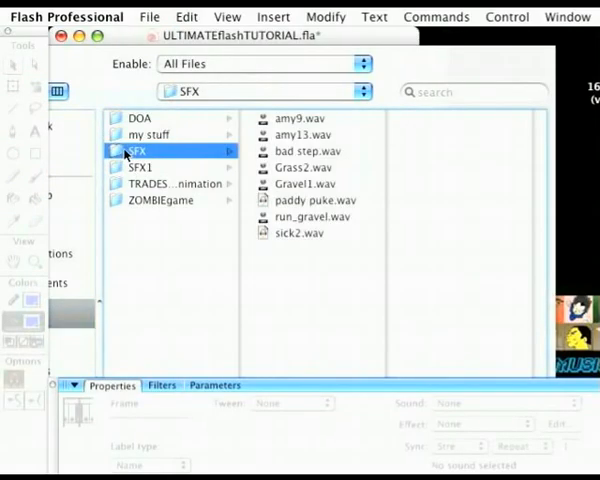
mouse_move(291, 234)
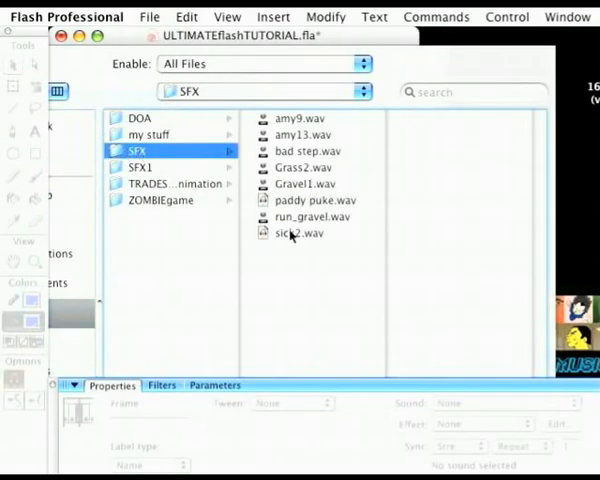
click(137, 167)
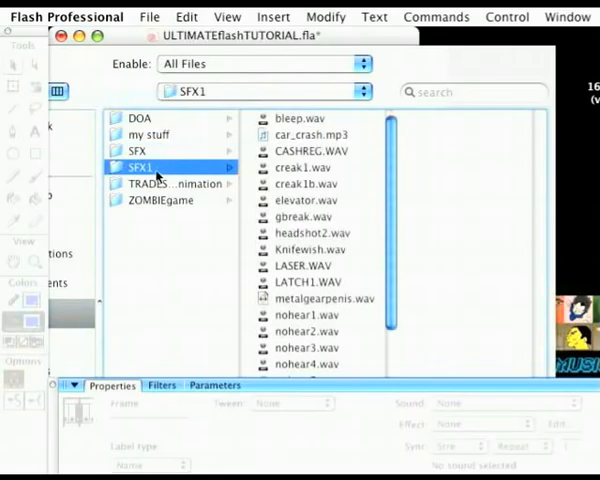
scroll(down, 3)
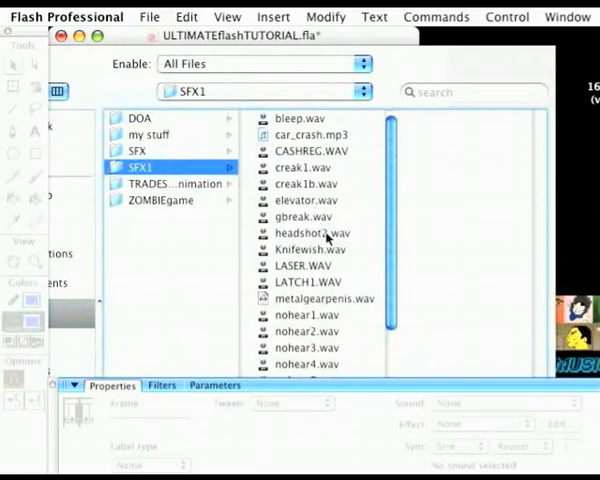
click(308, 233)
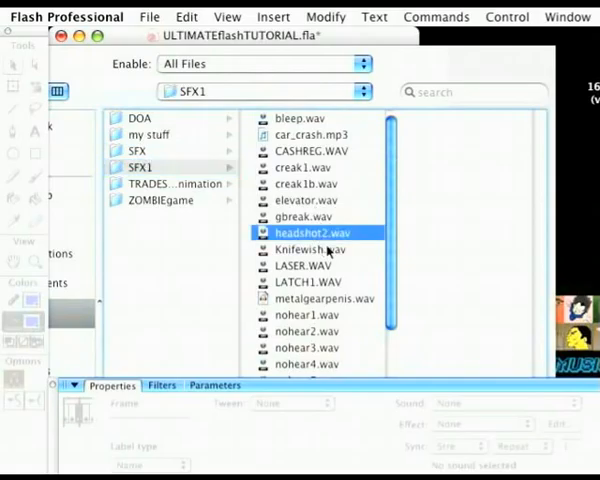
click(315, 232)
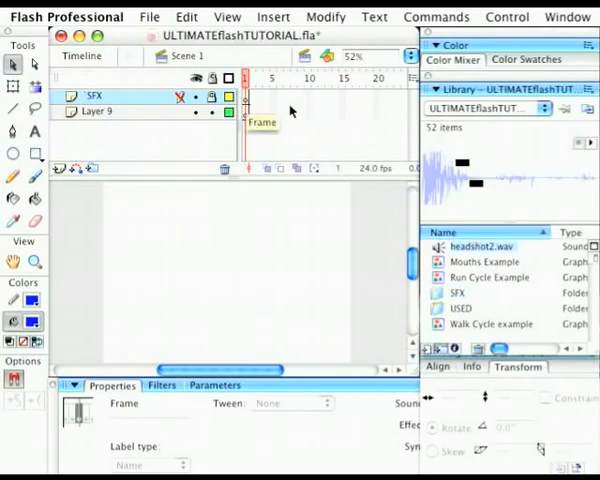
mouse_move(255, 290)
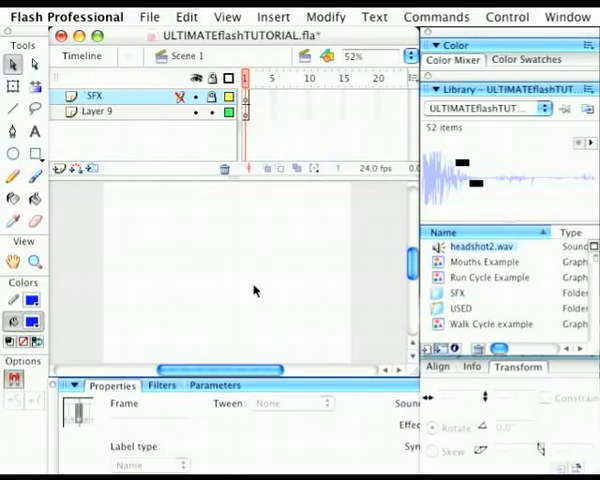
mouse_move(480, 279)
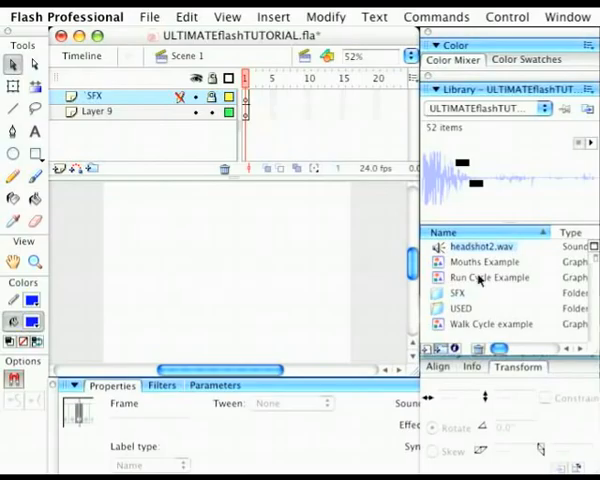
mouse_move(480, 283)
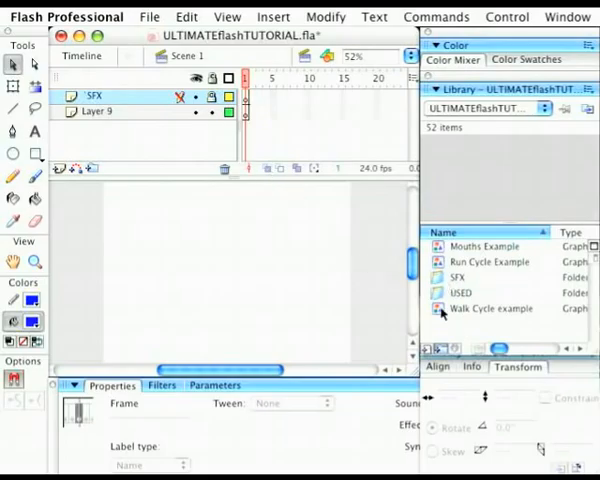
mouse_move(263, 118)
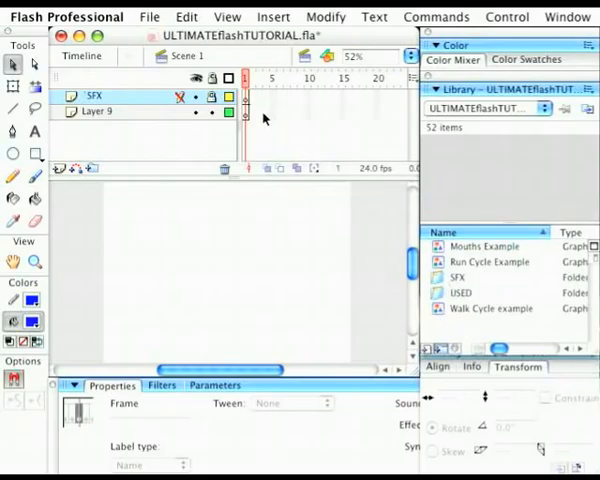
mouse_move(290, 110)
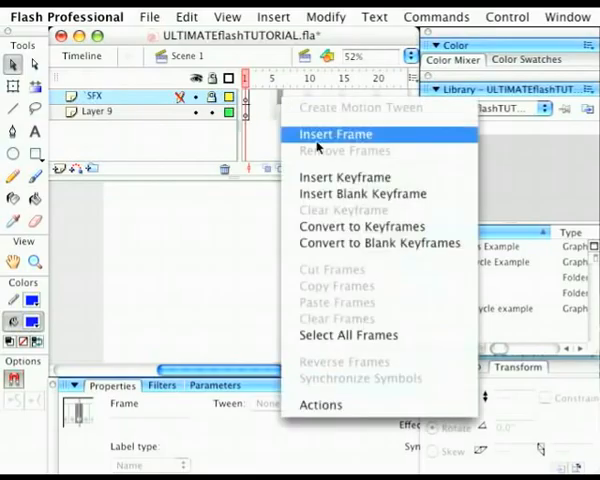
Step: Insert a blank keyframe at SFX frame 6 and assign it headshot2.wav
click(335, 133)
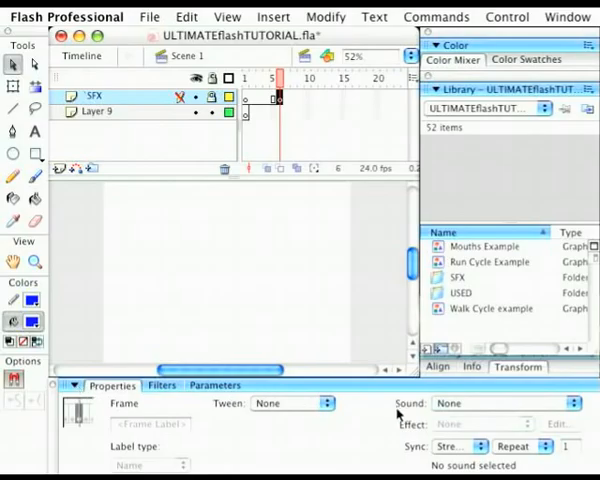
click(505, 403)
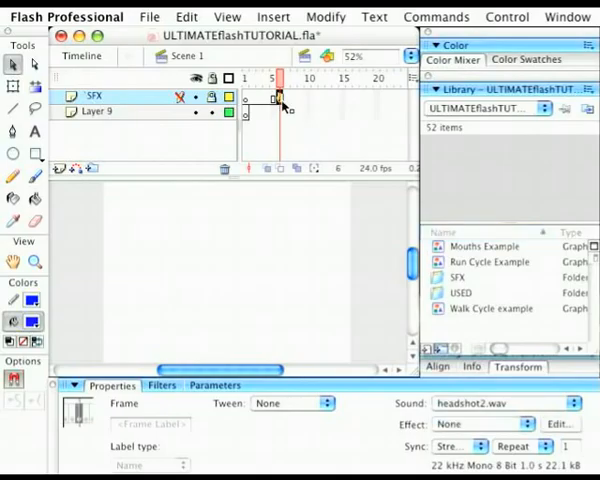
mouse_move(283, 107)
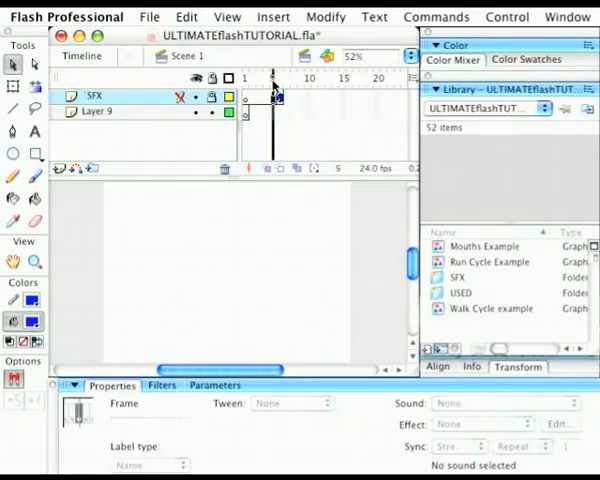
click(271, 78)
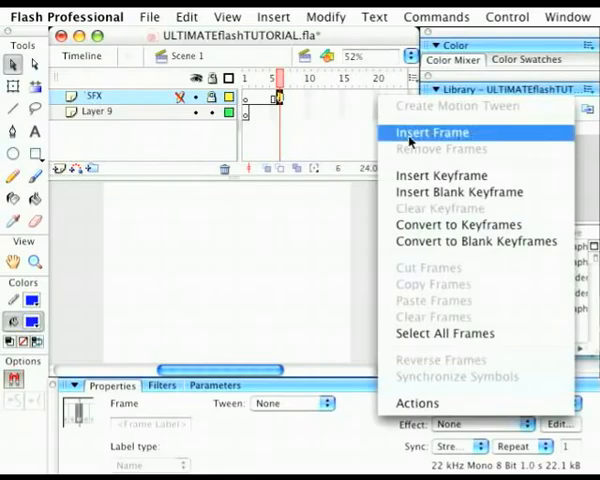
Step: Insert frames on the SFX layer so headshot2.wav's waveform spans to about frame 30
click(431, 132)
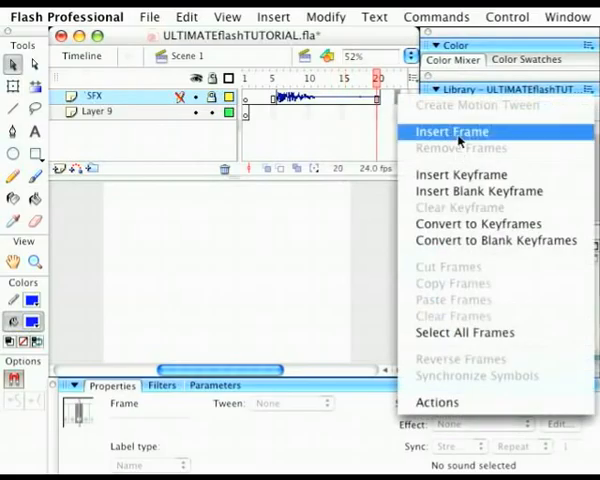
click(451, 131)
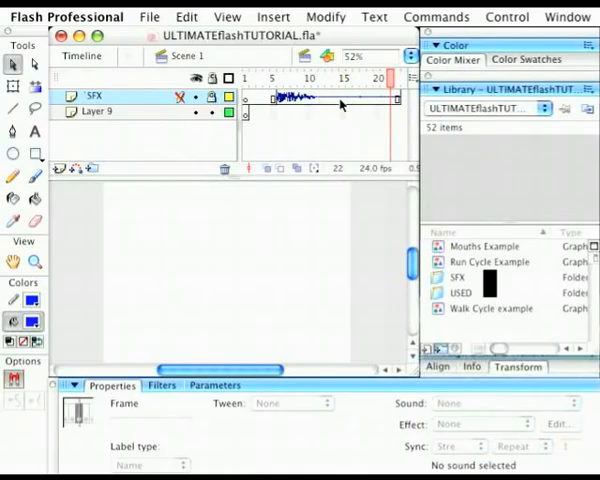
right_click(290, 97)
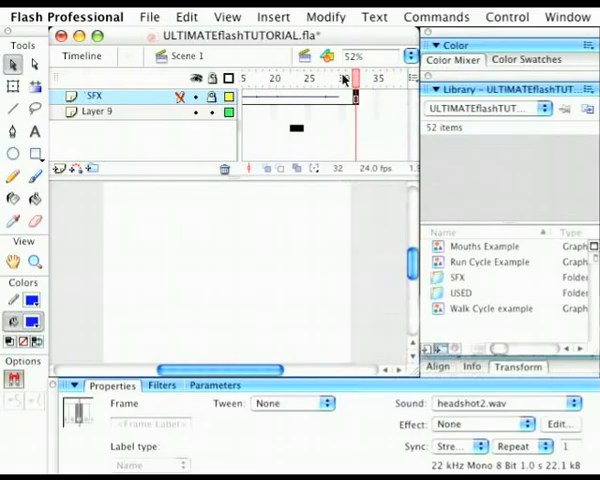
click(328, 90)
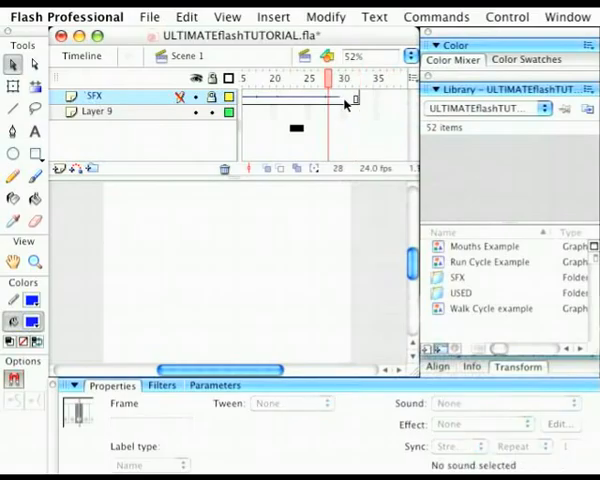
right_click(348, 107)
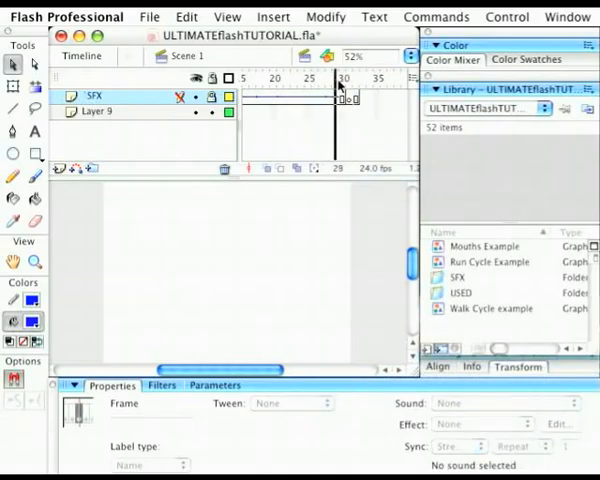
click(355, 78)
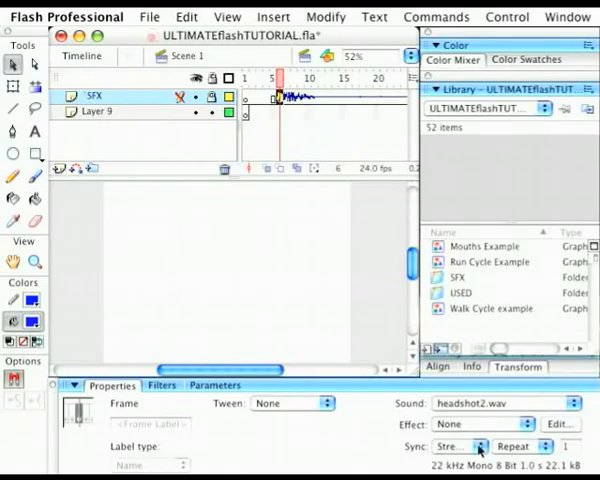
Step: Set the frame-6 sound to Event sync and remove the extra trailing frames
click(465, 446)
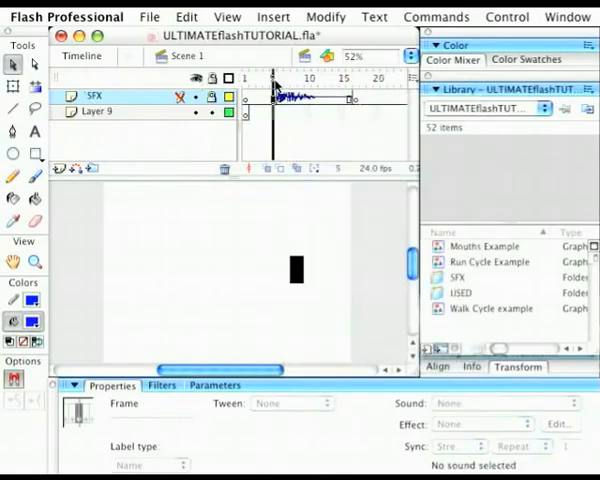
click(377, 78)
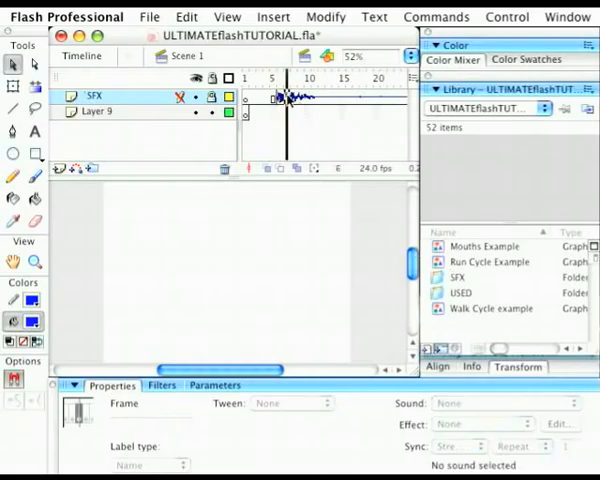
right_click(288, 100)
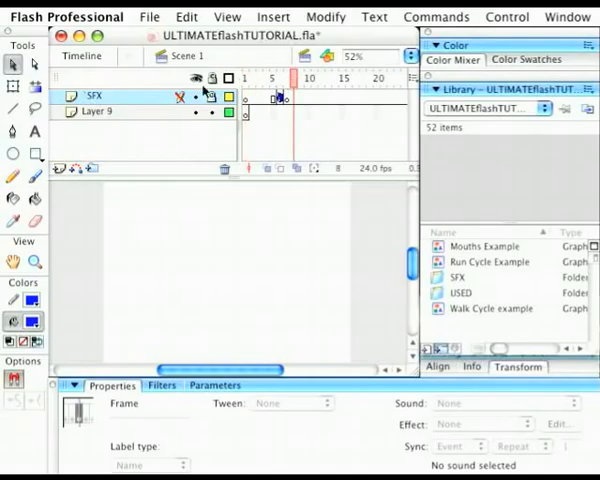
mouse_move(189, 78)
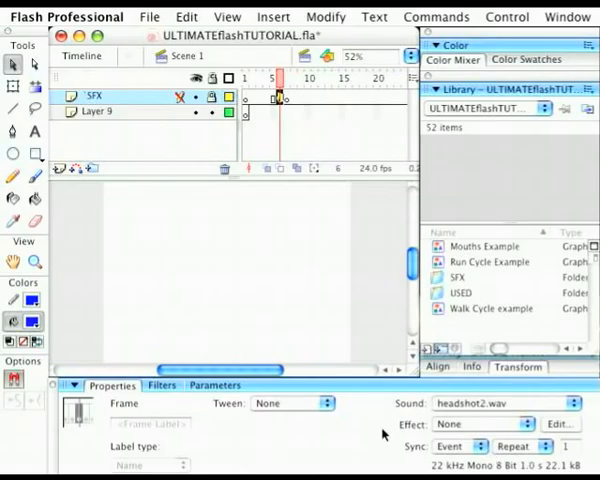
Step: Change headshot2.wav to Stream sync, keep Repeat, and reselect frame 6
click(460, 446)
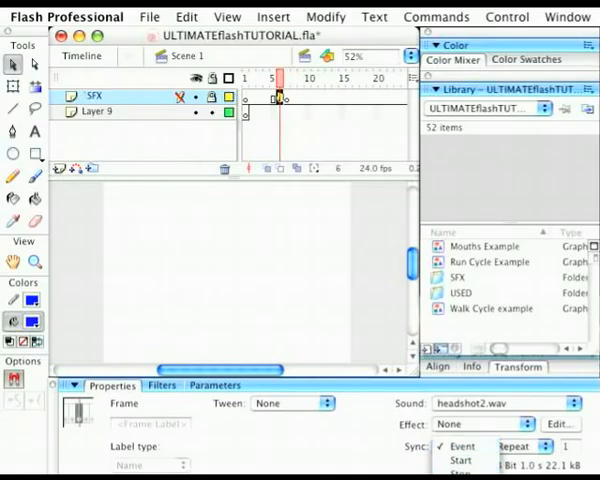
click(460, 446)
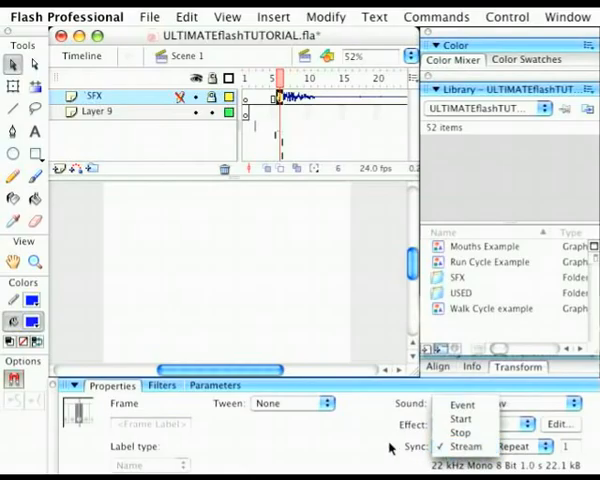
mouse_move(462, 432)
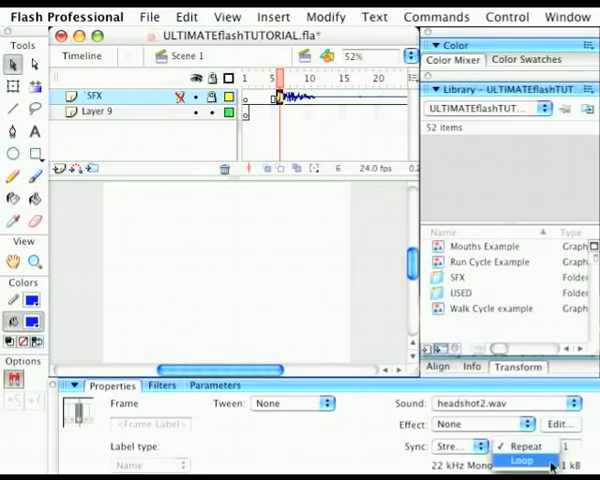
click(525, 446)
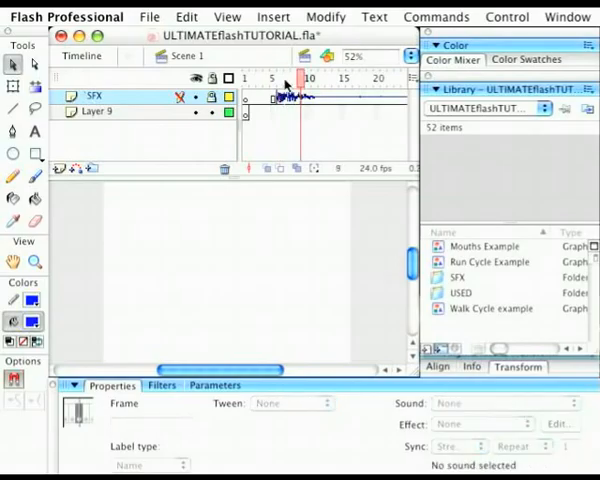
click(278, 78)
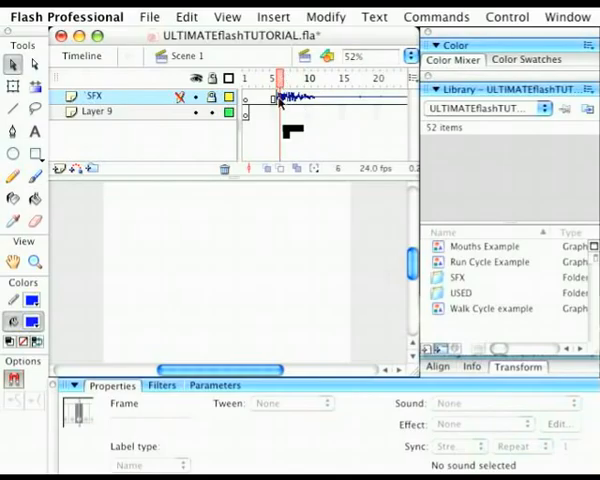
Step: Review headshot2.wav's Effect list, leaving the effect at None
click(505, 403)
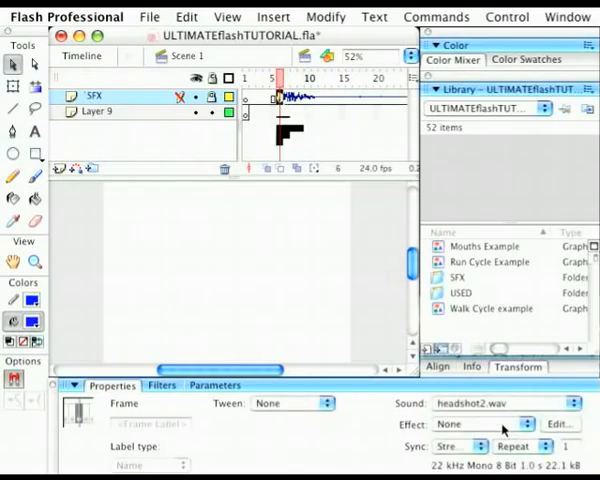
click(495, 424)
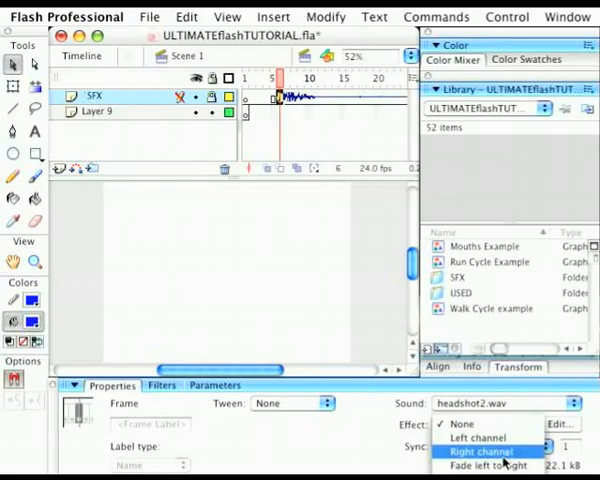
mouse_move(490, 465)
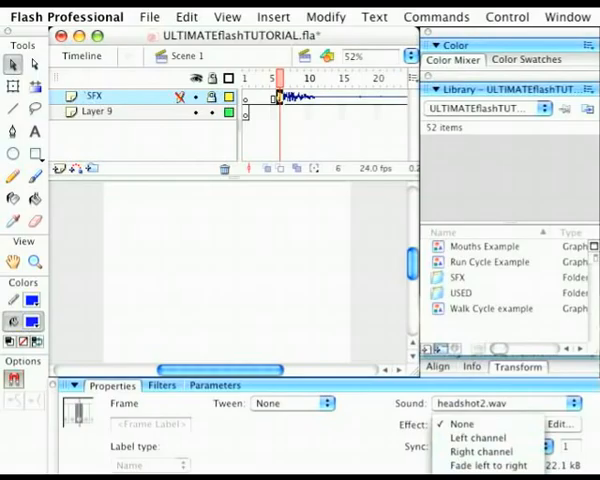
click(458, 424)
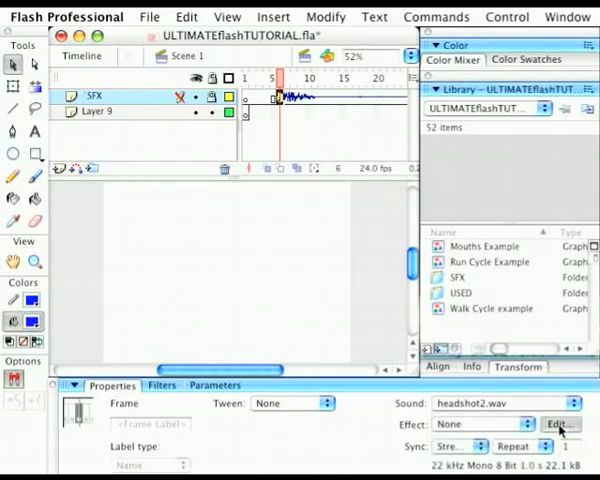
Step: Open headshot2.wav's volume envelope and silence the right channel, giving Left Channel
click(561, 424)
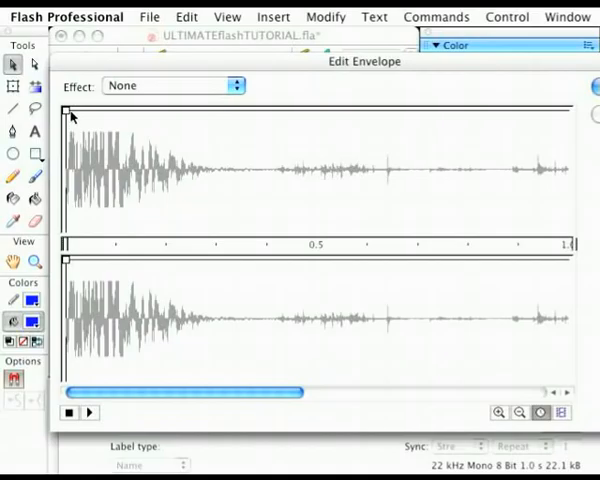
mouse_move(72, 117)
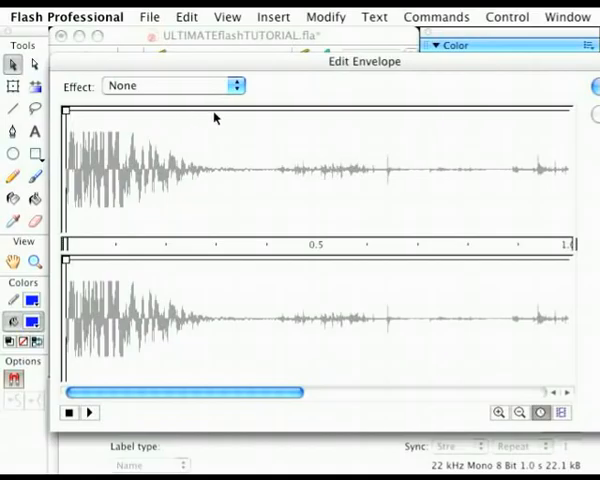
mouse_move(309, 134)
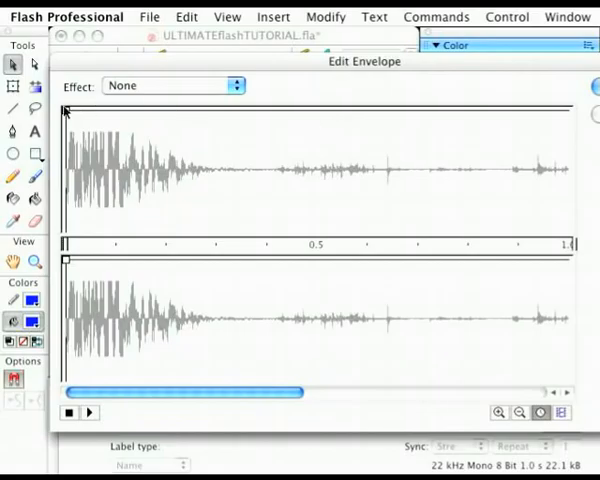
mouse_move(117, 112)
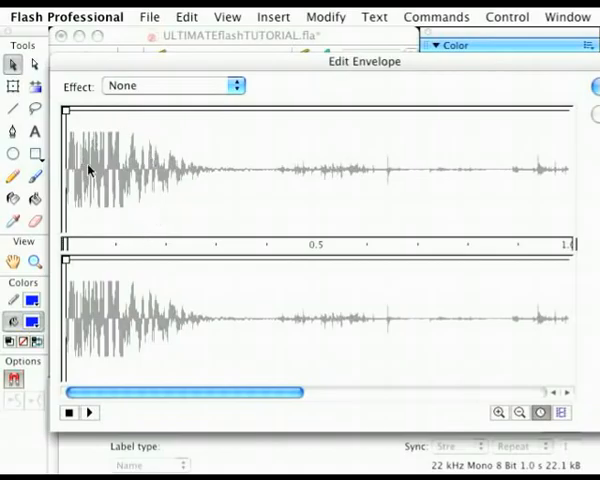
mouse_move(167, 345)
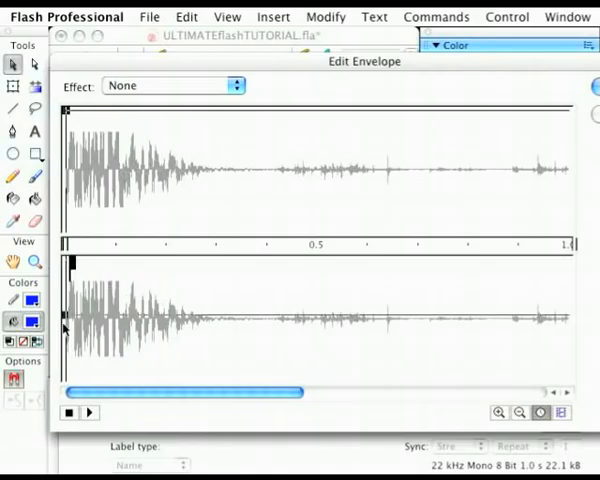
click(170, 85)
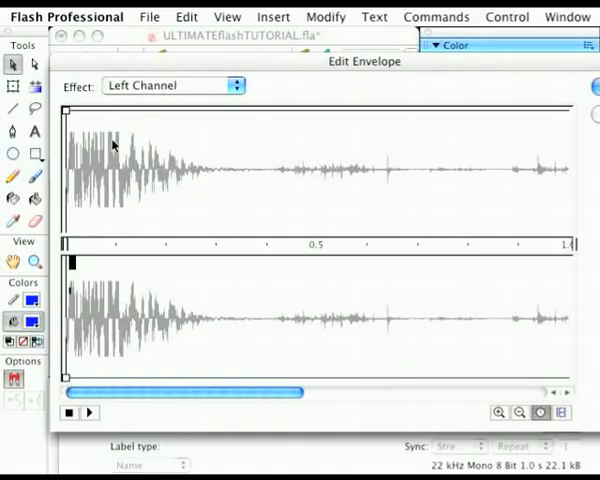
mouse_move(229, 184)
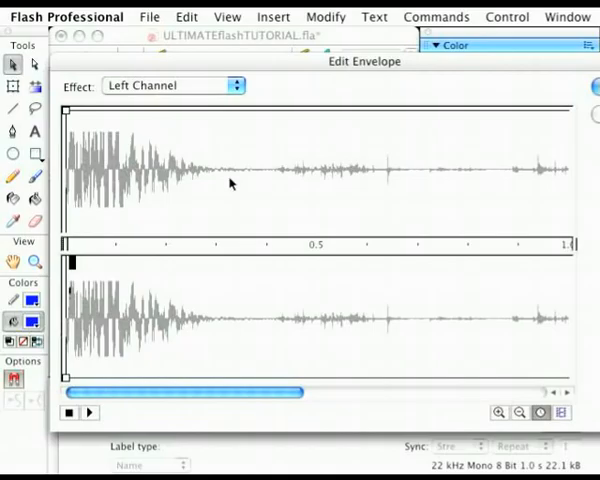
mouse_move(207, 208)
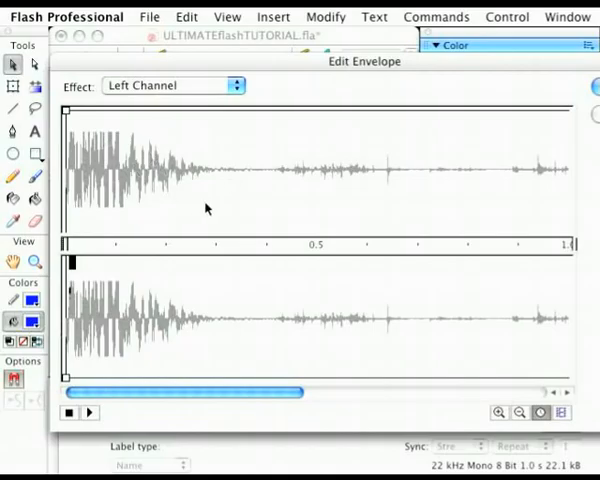
mouse_move(237, 192)
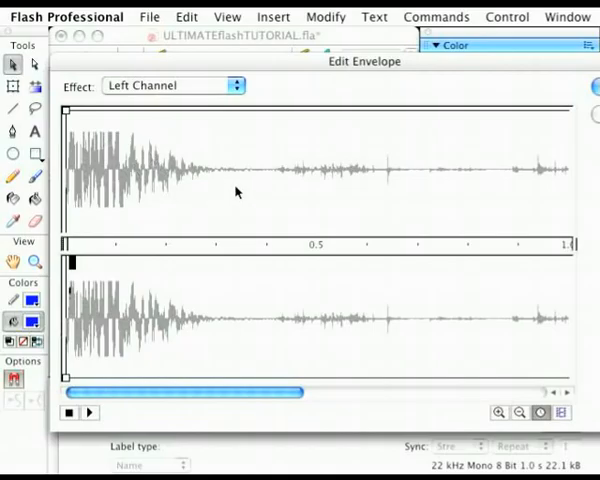
mouse_move(382, 124)
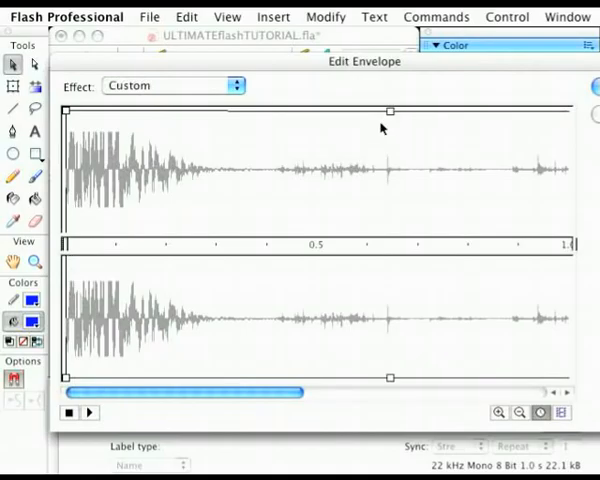
mouse_move(233, 188)
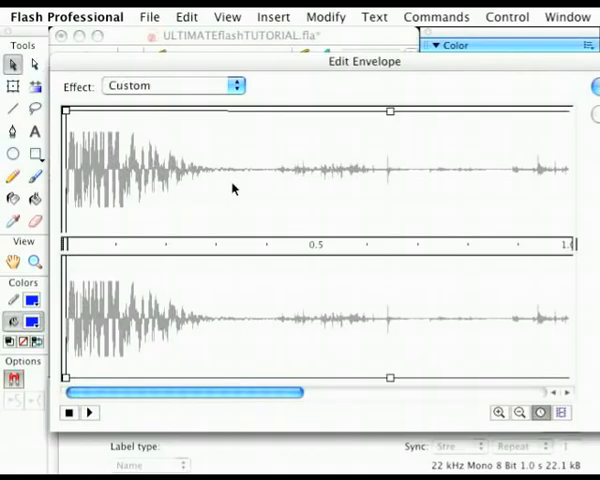
mouse_move(238, 208)
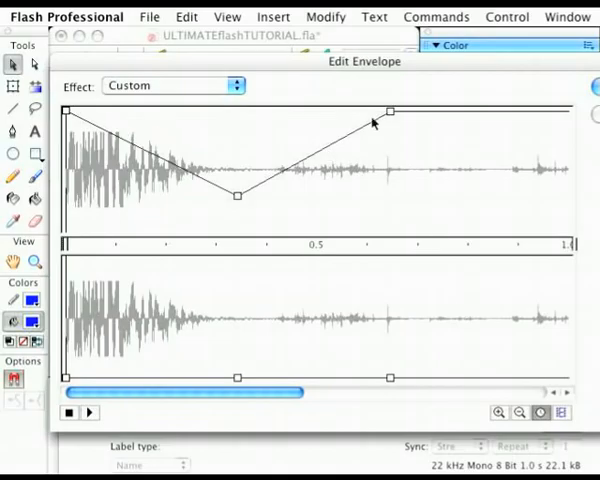
mouse_move(63, 112)
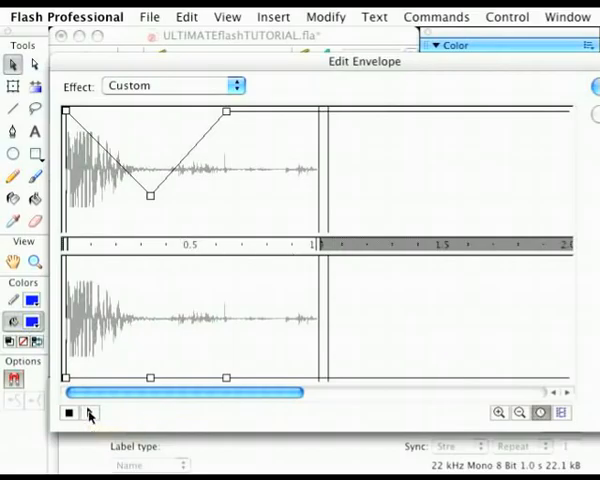
mouse_move(88, 413)
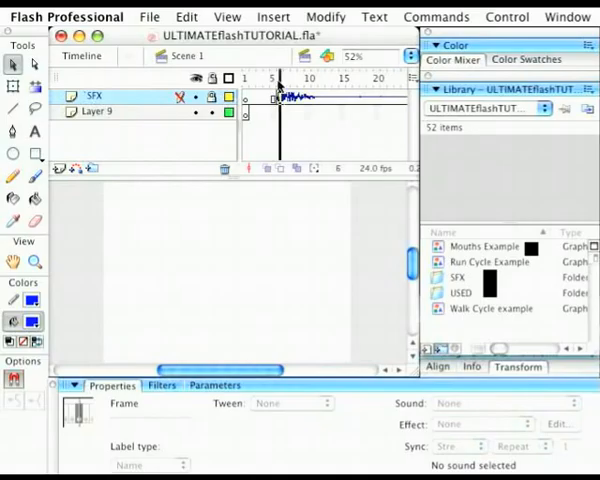
Step: Delete the SFX layer so only Layer 9 remains, then bring up the File menu
click(290, 78)
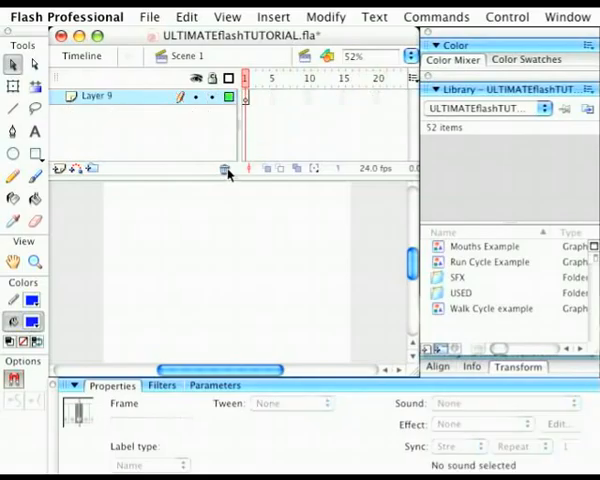
click(149, 17)
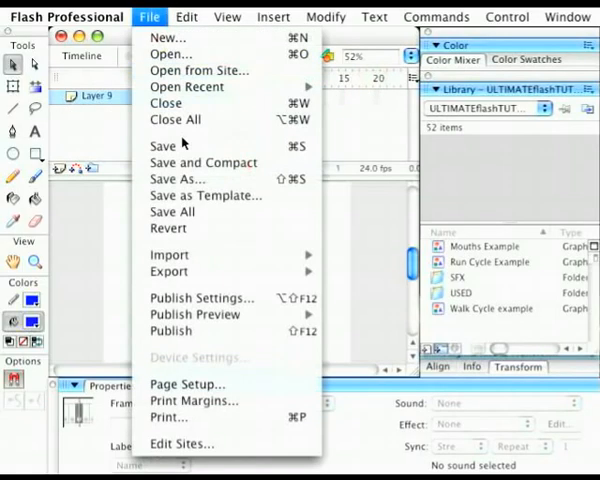